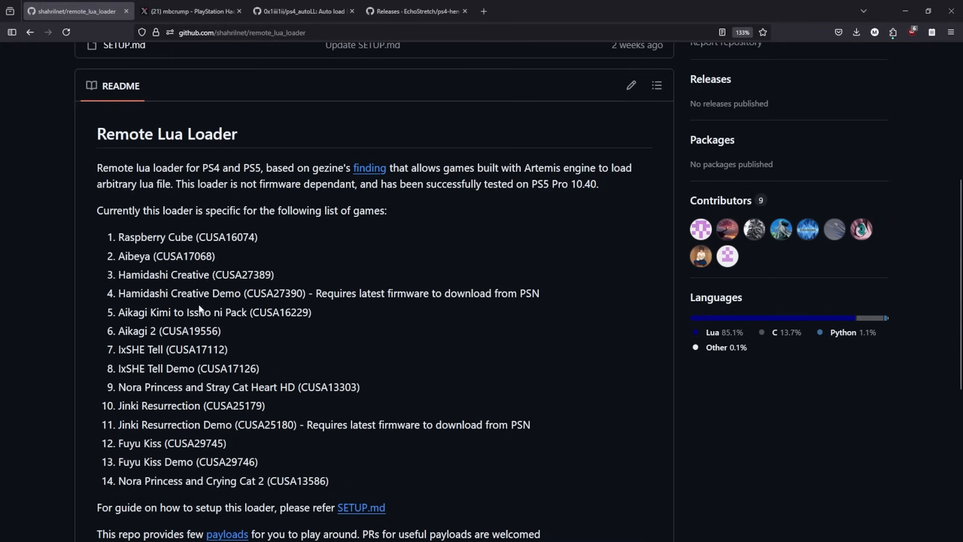
Step: Open the shahrilnet/remote_lua_loader README to its supported games list, including Aikagi 2
{"action": "left_click", "coordinate": [301, 11]}
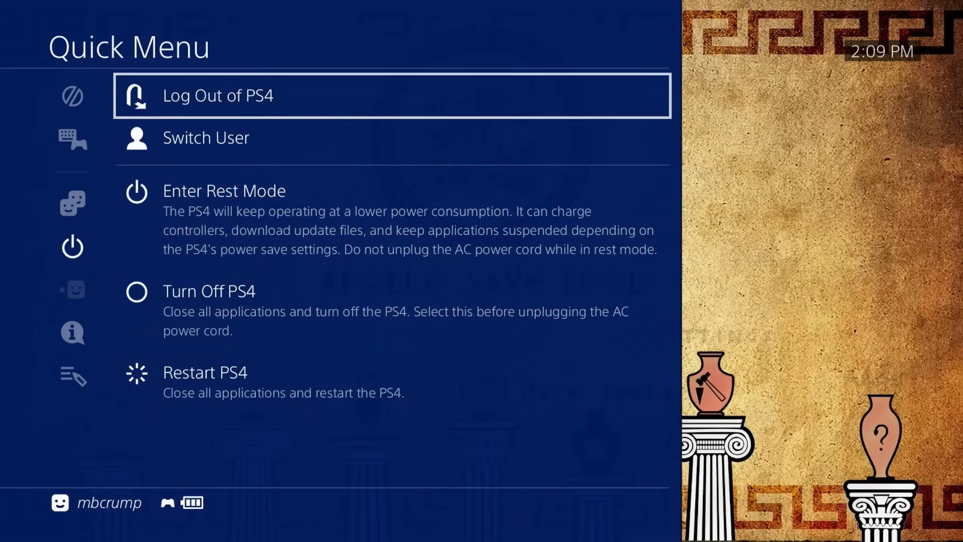
Step: Log out of the PS4 user and log back in appearing offline
{"action": "left_click", "coordinate": [390, 96]}
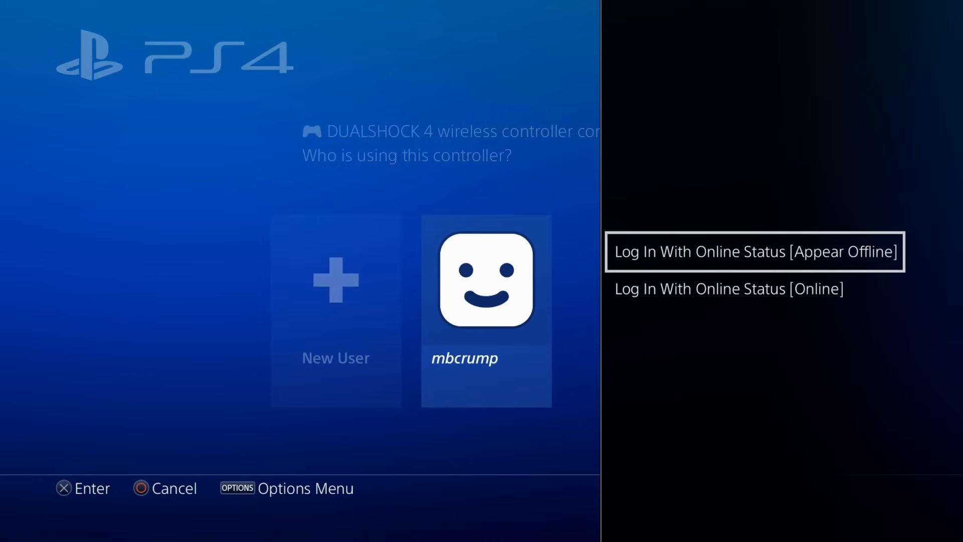
{"action": "left_click", "coordinate": [754, 251]}
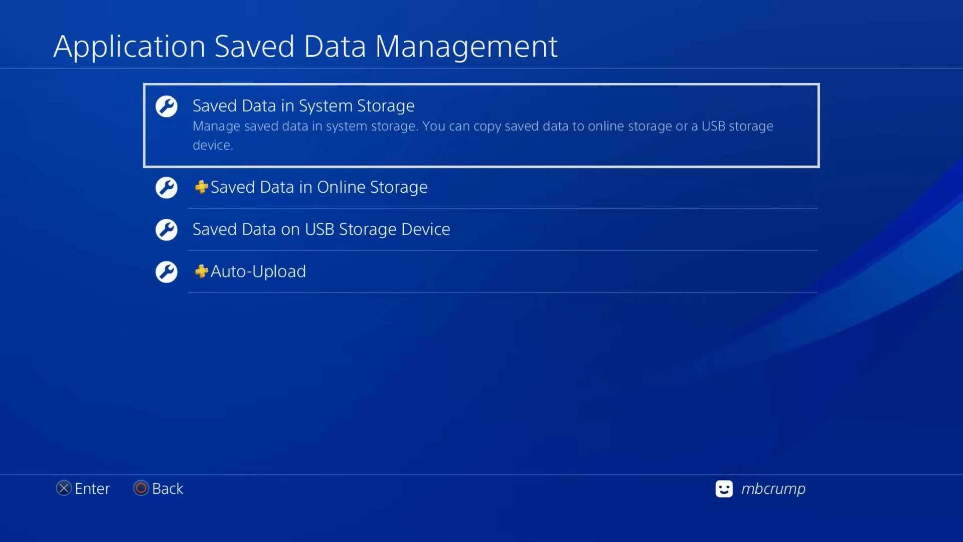
Step: Choose Saved Data in System Storage under Application Saved Data Management
{"action": "left_click", "coordinate": [301, 105]}
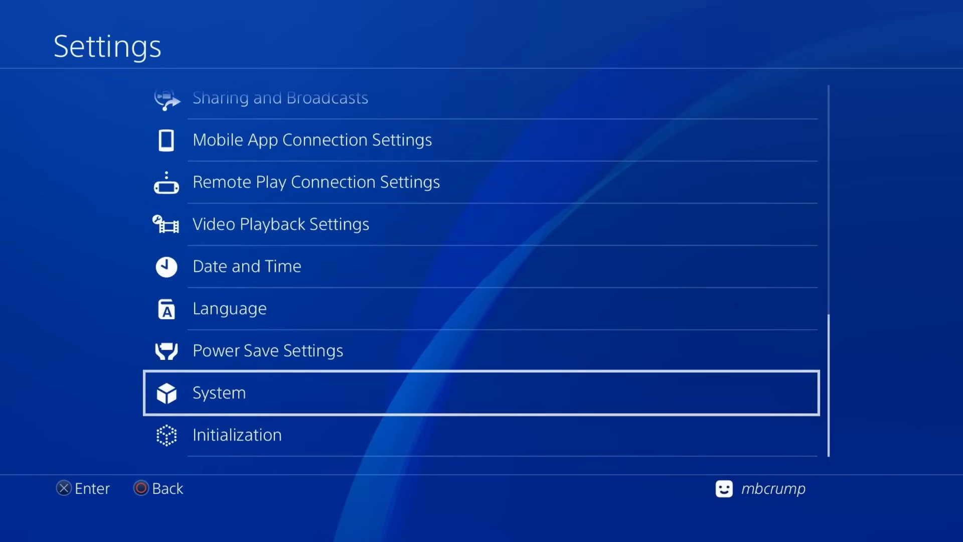
Step: Select System in the Settings list
{"action": "left_click", "coordinate": [216, 392]}
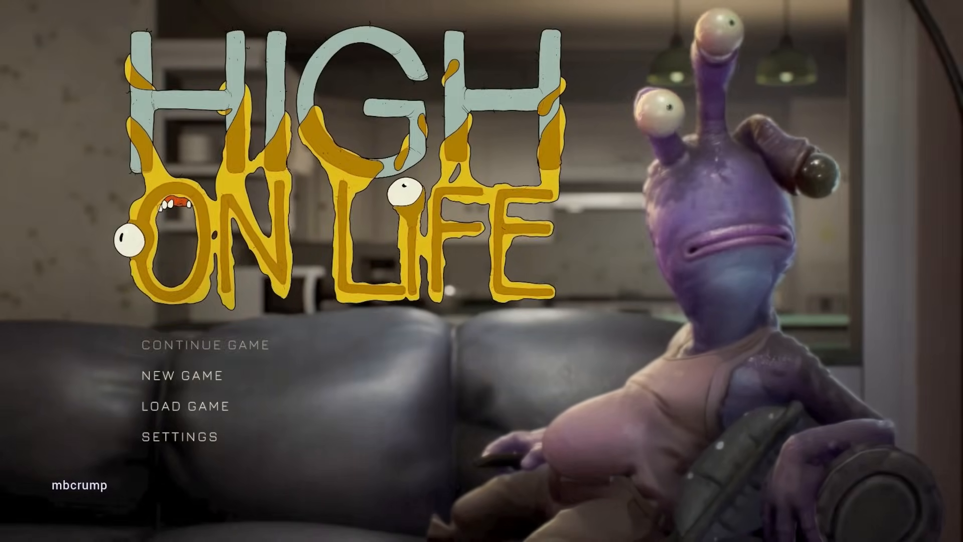
Step: Leave High on Life's title menu and return to the PS4 home screen
{"action": "key", "text": "PS"}
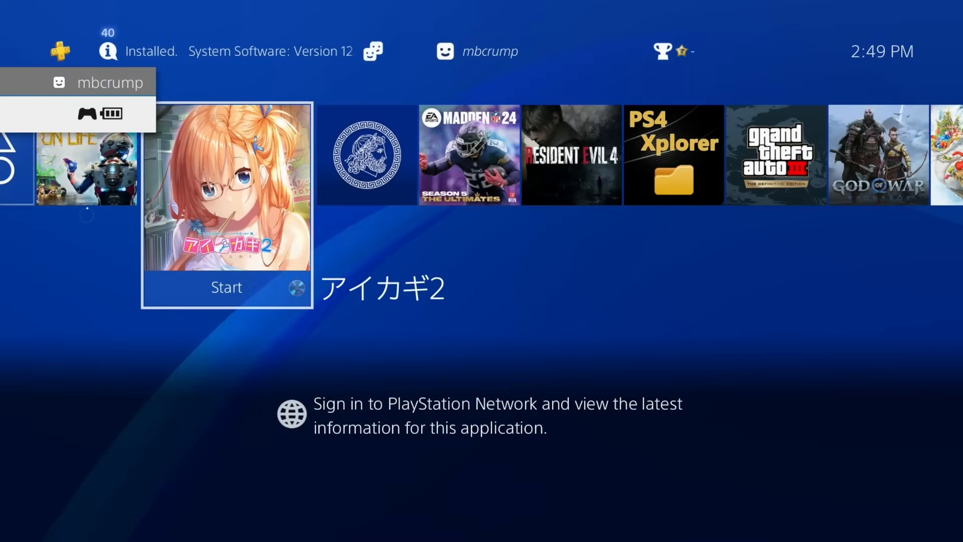